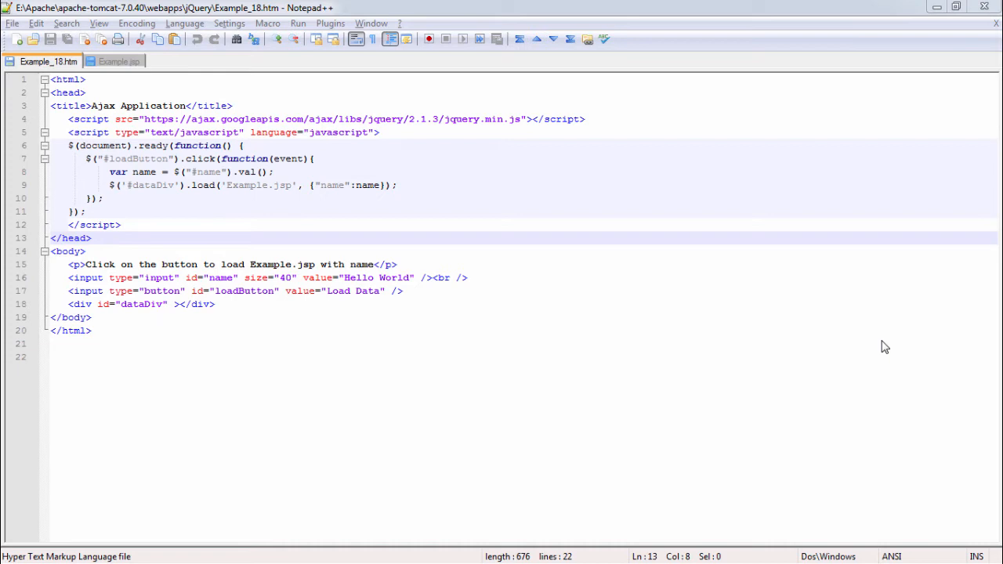
mouse_move(803, 292)
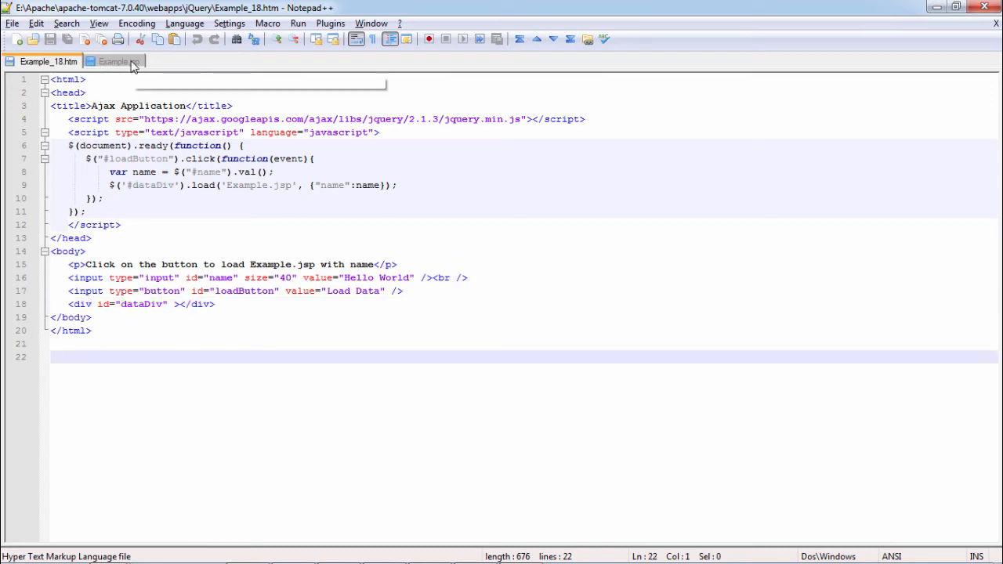
- Show Example.jsp and highlight the word Hello in its greeting response
click(120, 61)
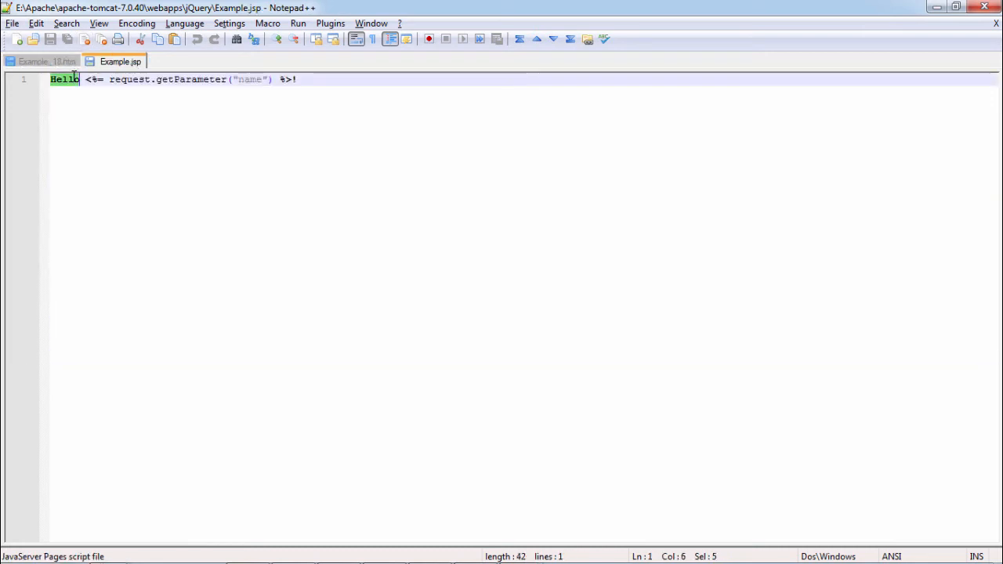
double_click(251, 79)
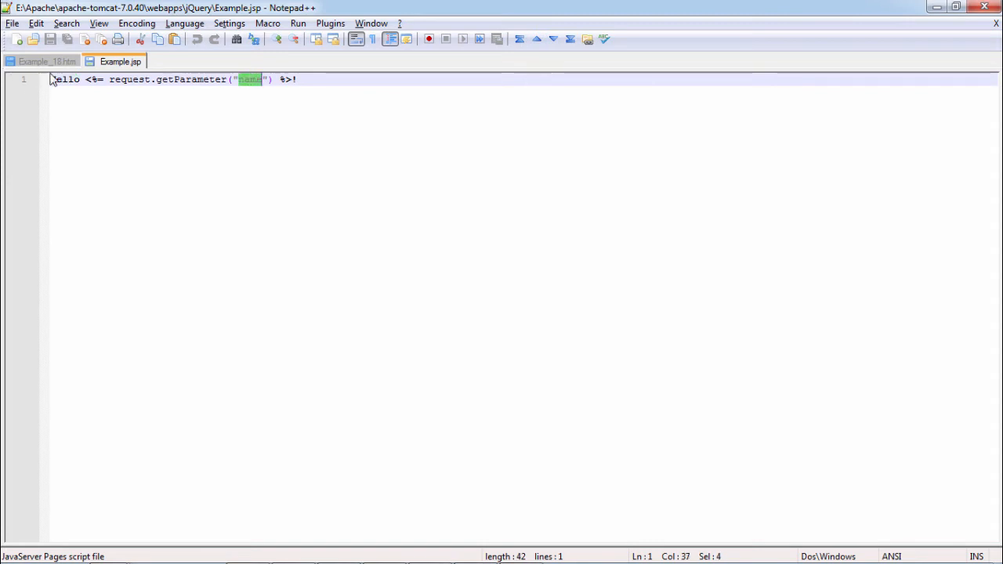
- Switch back to Example_18.htm and select the name text in the Ajax page
click(43, 61)
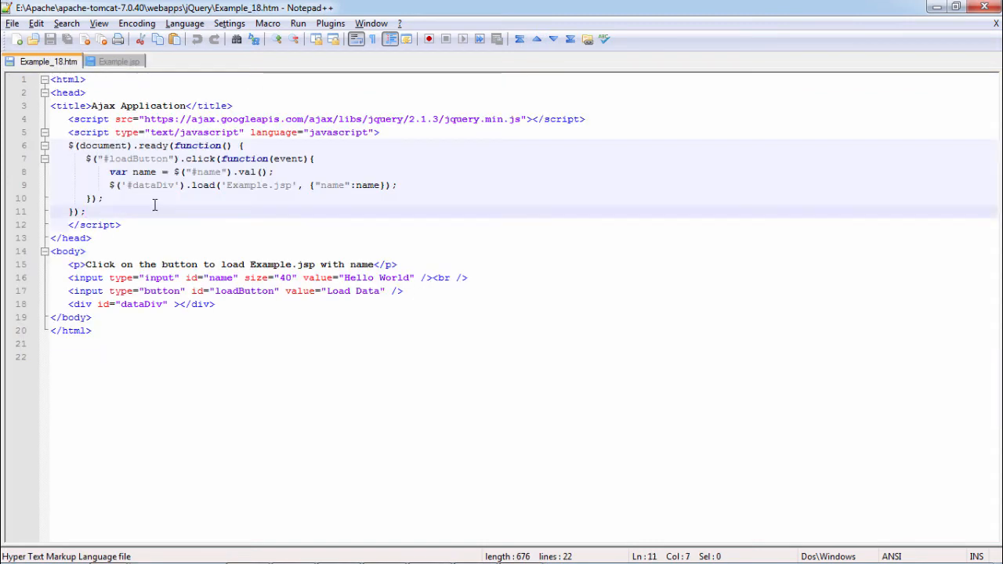
double_click(137, 159)
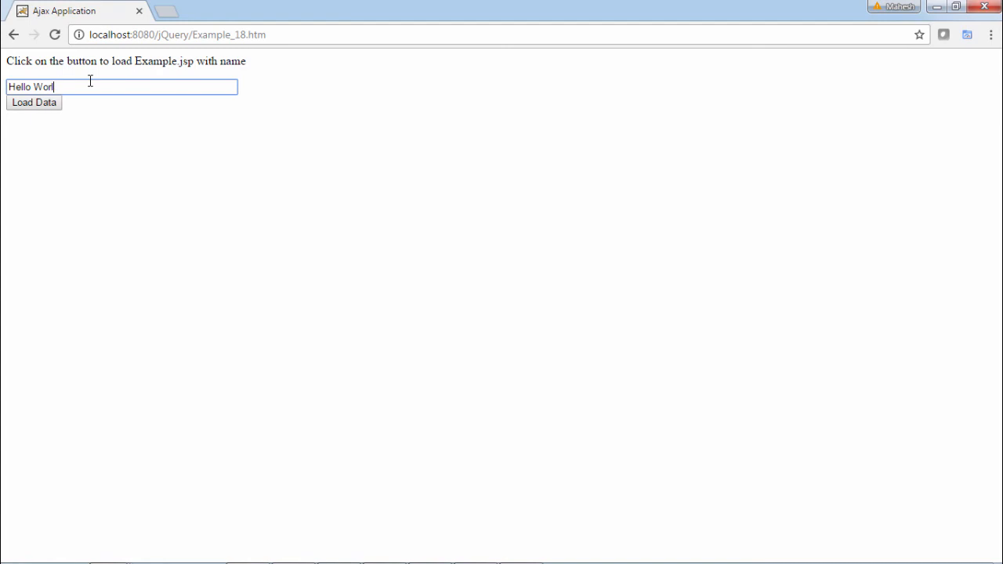
- Enter the name Mahesh and load the greeting 'Hello Mahesh!' from Example.jsp
text(M)
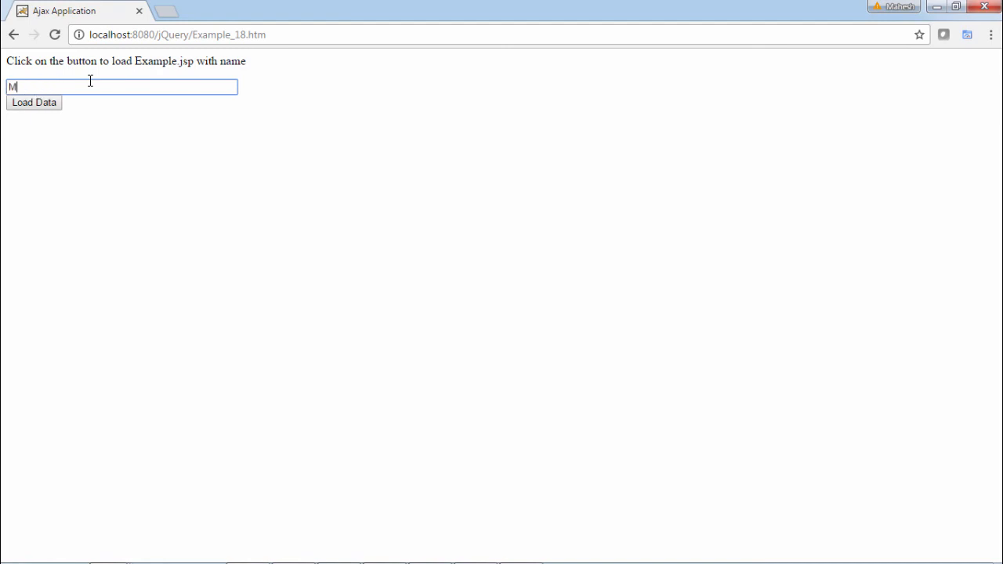
text(ahes)
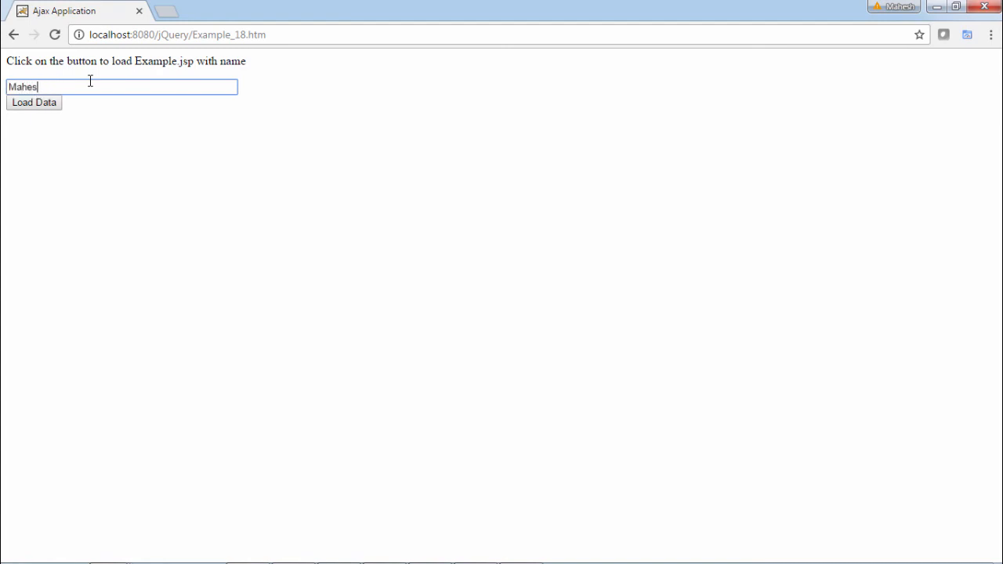
click(34, 102)
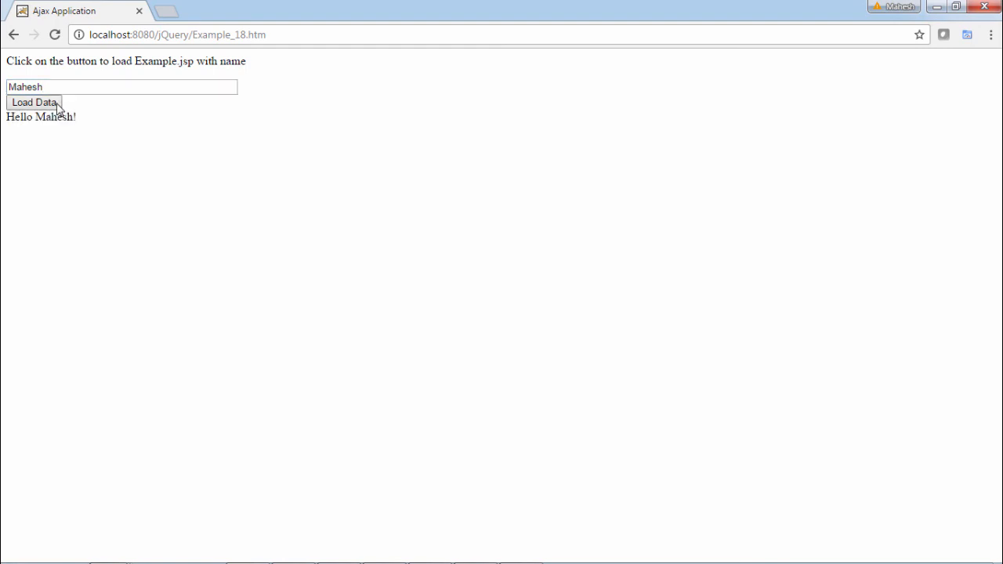